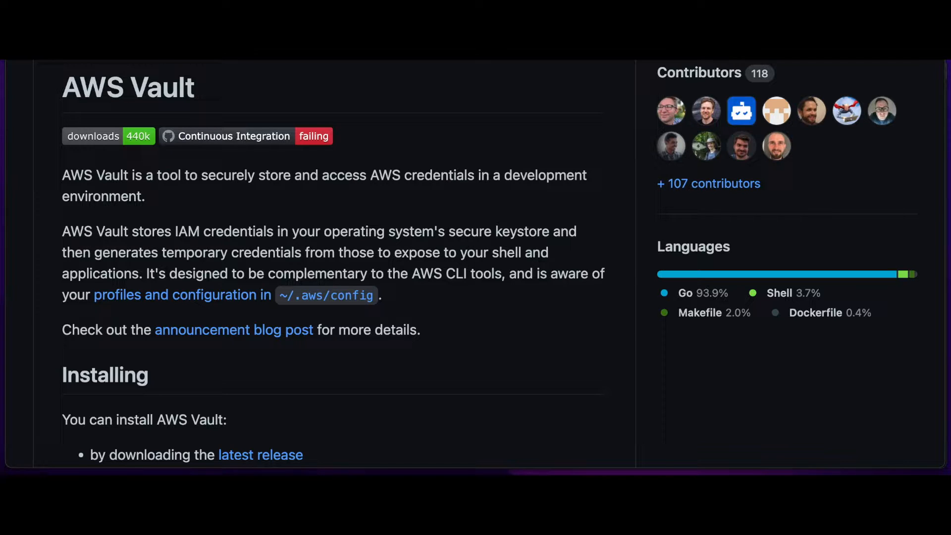
- Browse the AWS Vault install instructions and the Homebrew cask page for aws-vault
scroll(down, 3)
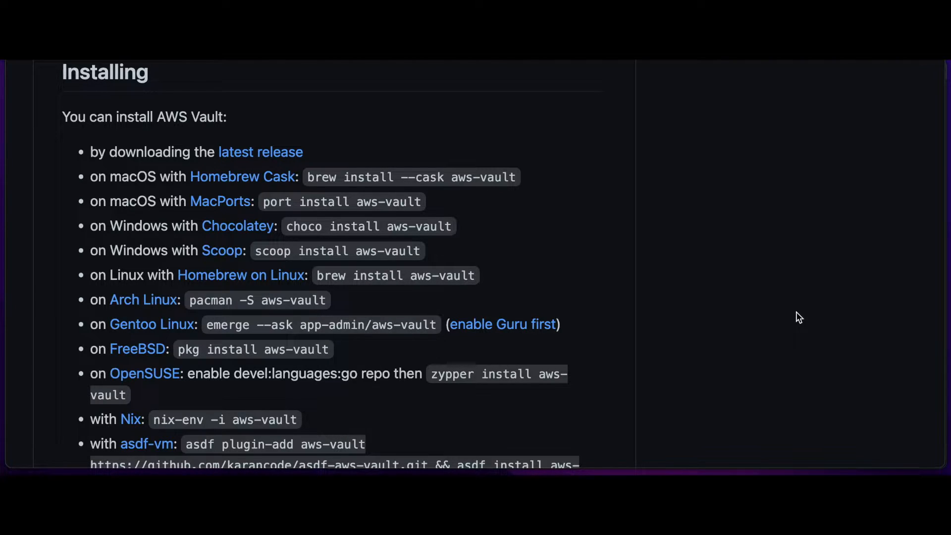
click(241, 176)
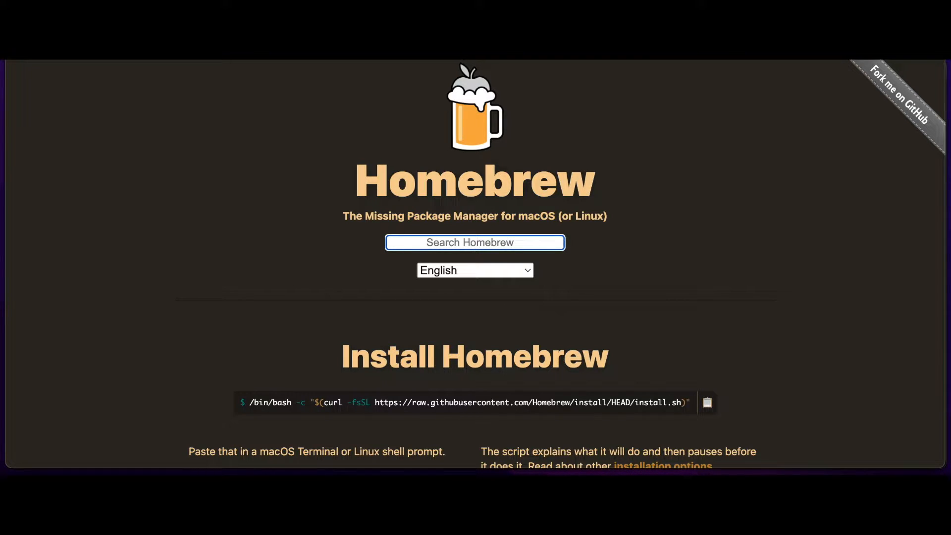
click(242, 176)
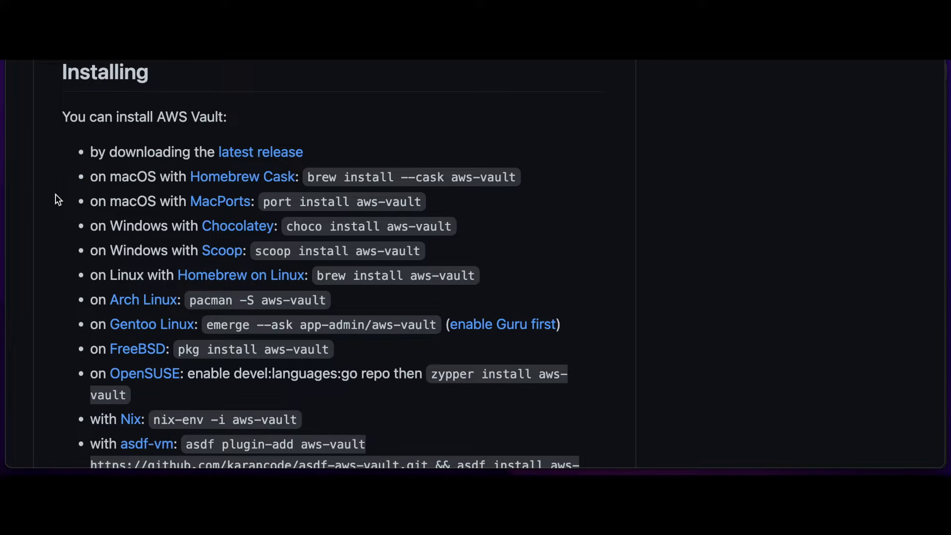
mouse_move(188, 185)
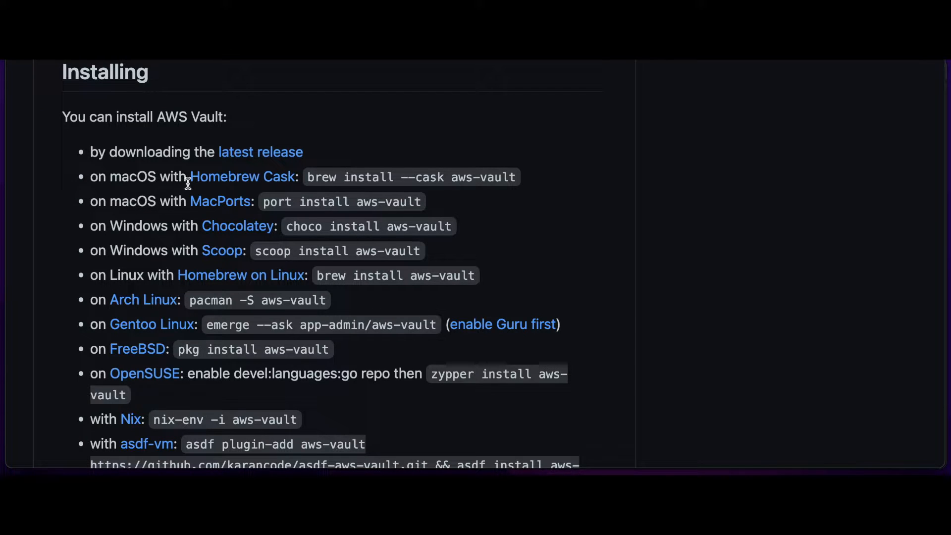
mouse_move(242, 177)
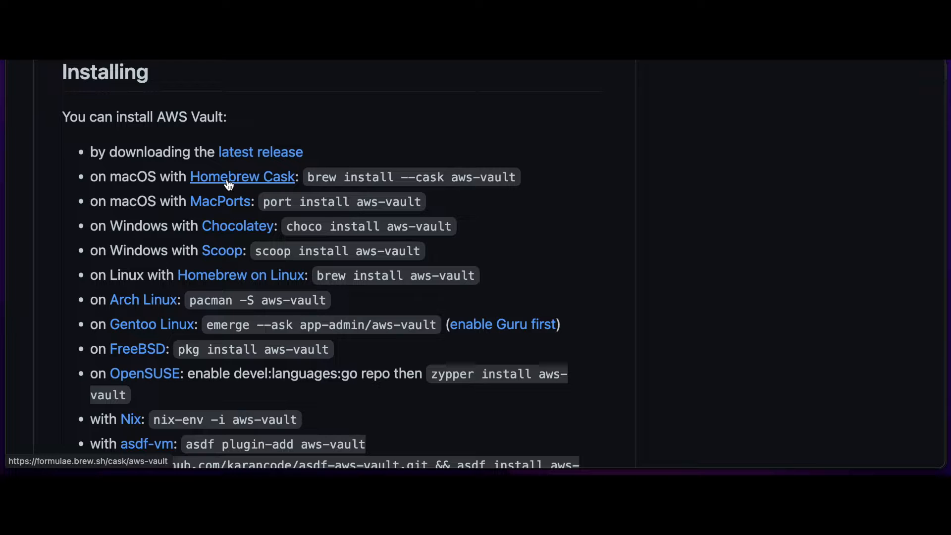
click(242, 176)
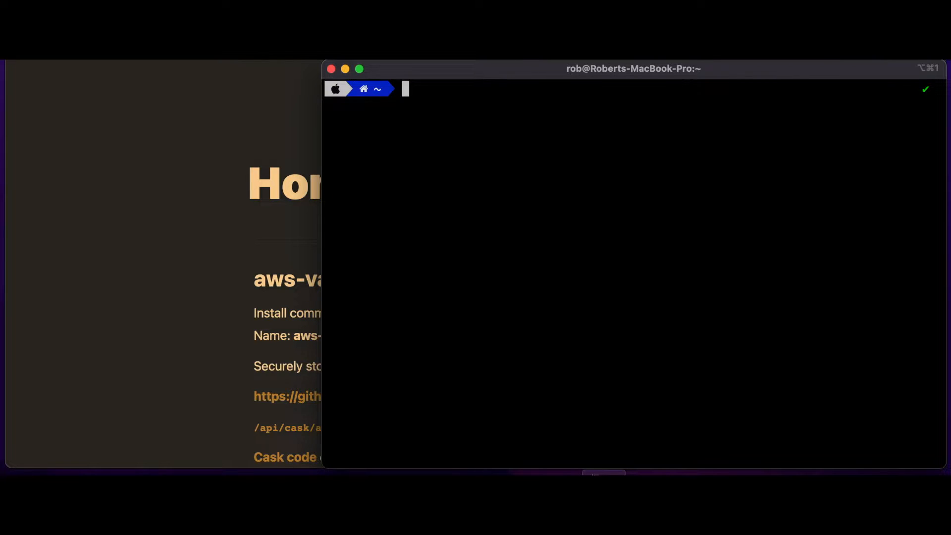
- Install aws-vault with brew install --cask aws-vault and print its version
text(brew install --cask aws-vault)
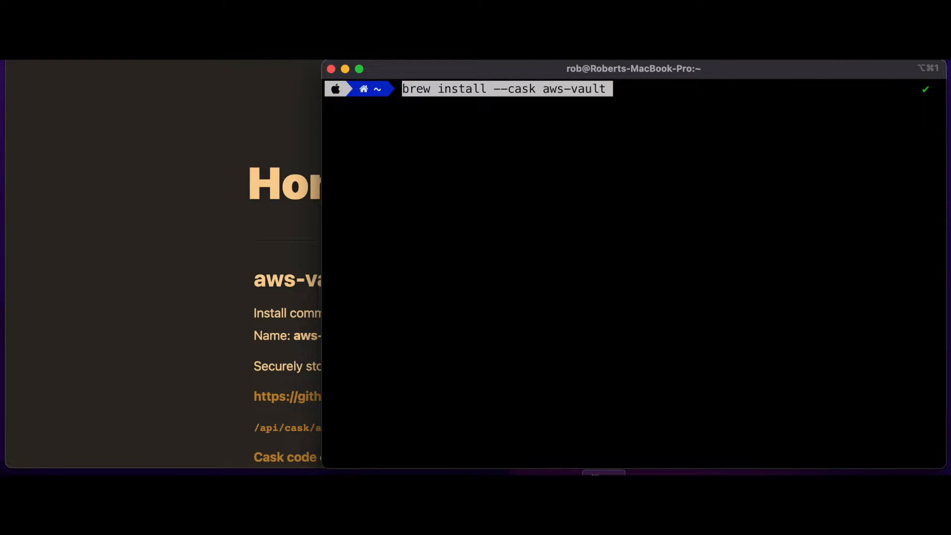
key(Return)
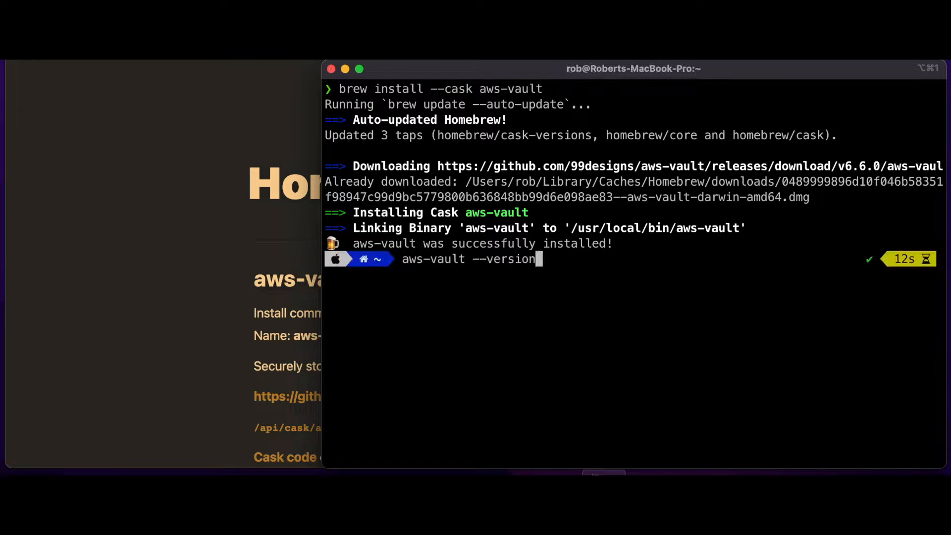
key(Return)
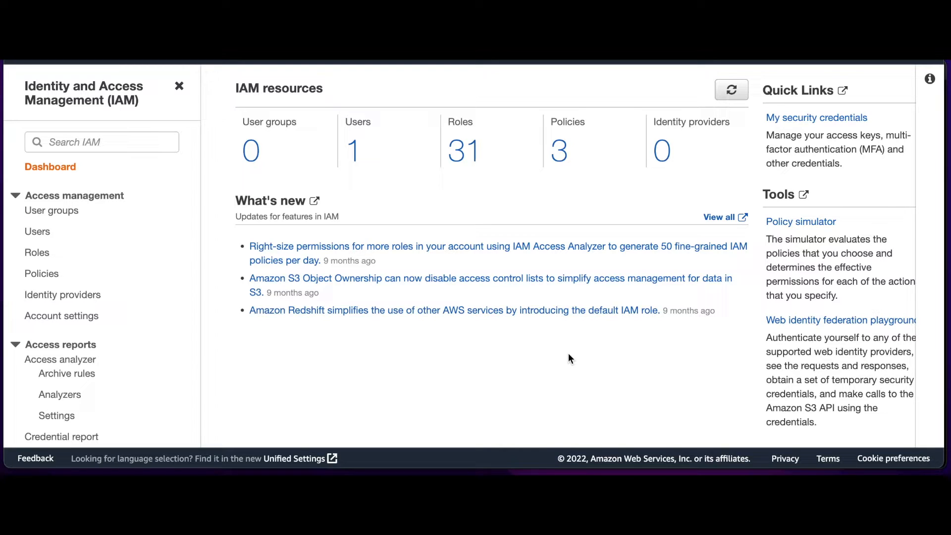
mouse_move(52, 210)
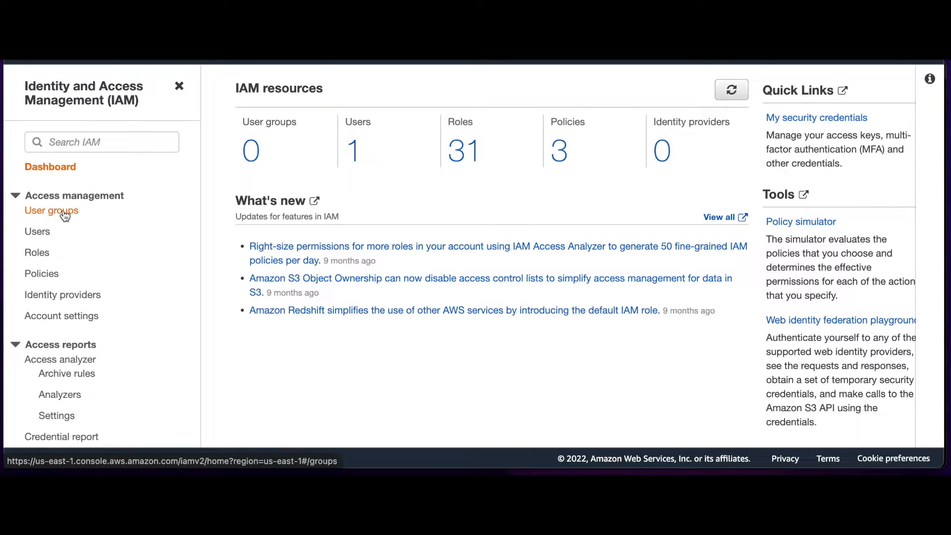
- Create the Developers user group with the AmazonS3FullAccess policy attached, filtering by s3fullaccess
click(51, 210)
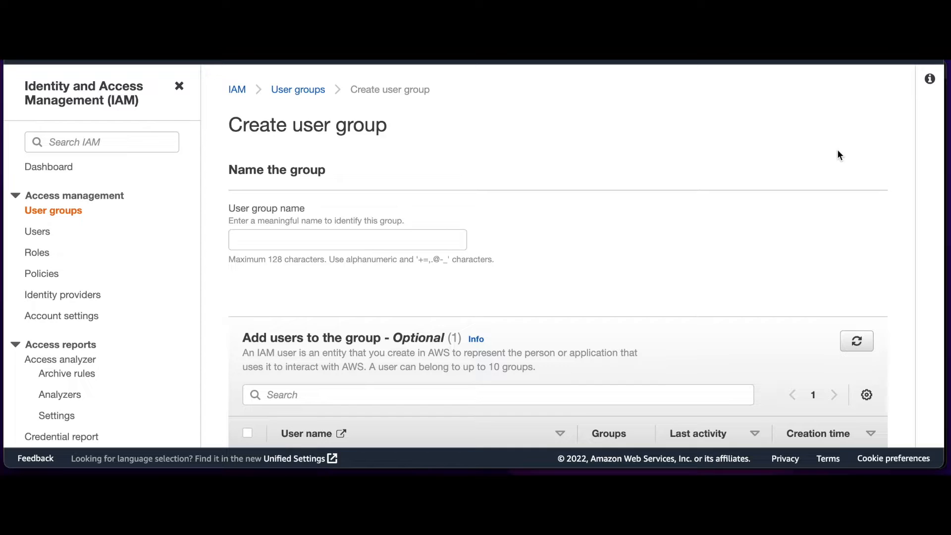
text(Developers)
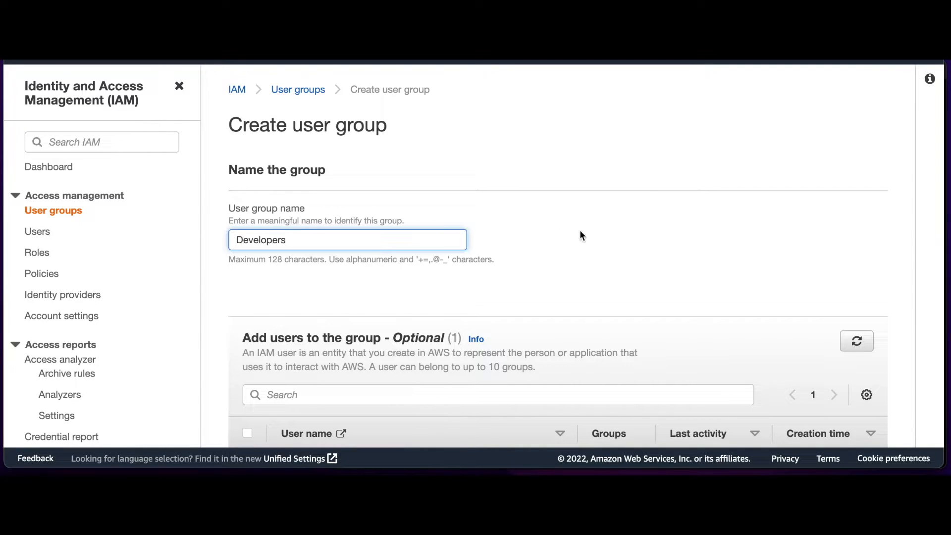
scroll(down, 3)
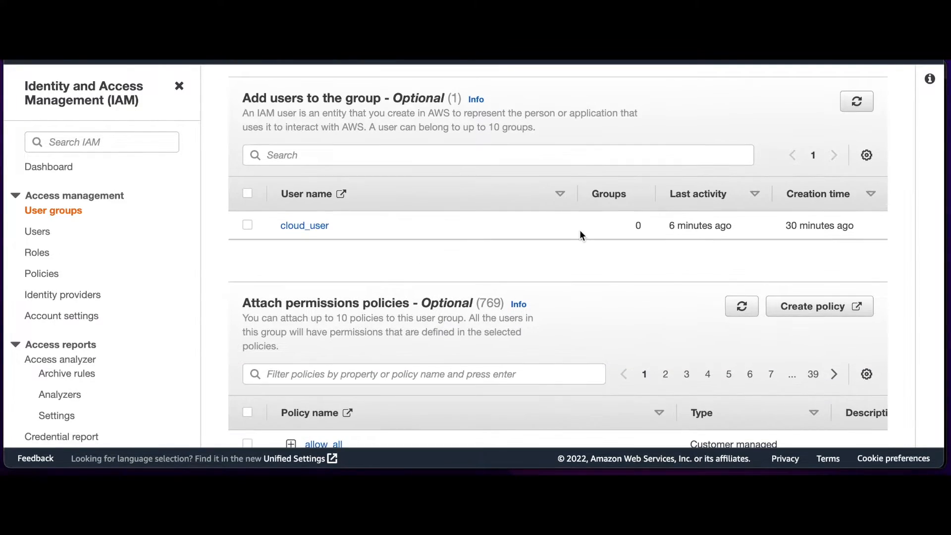
scroll(down, 3)
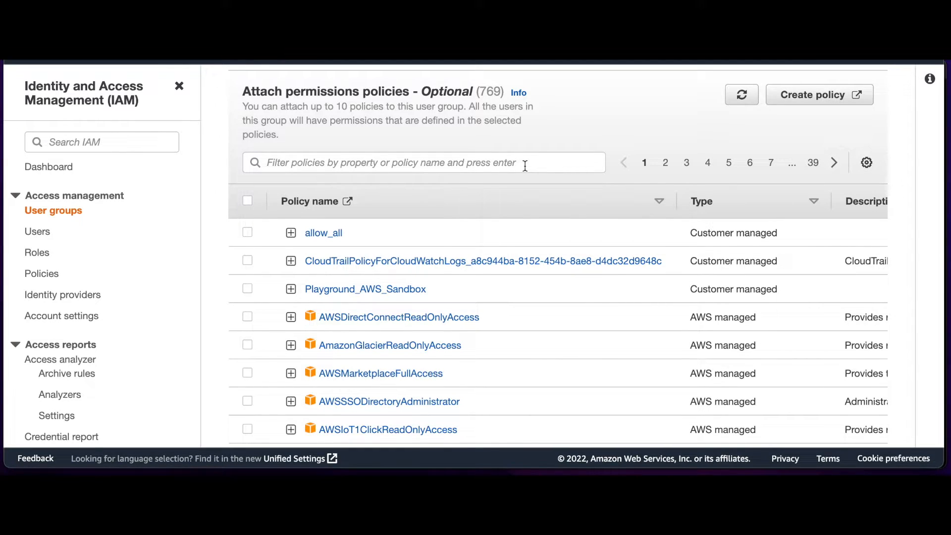
text(s3fullaccess)
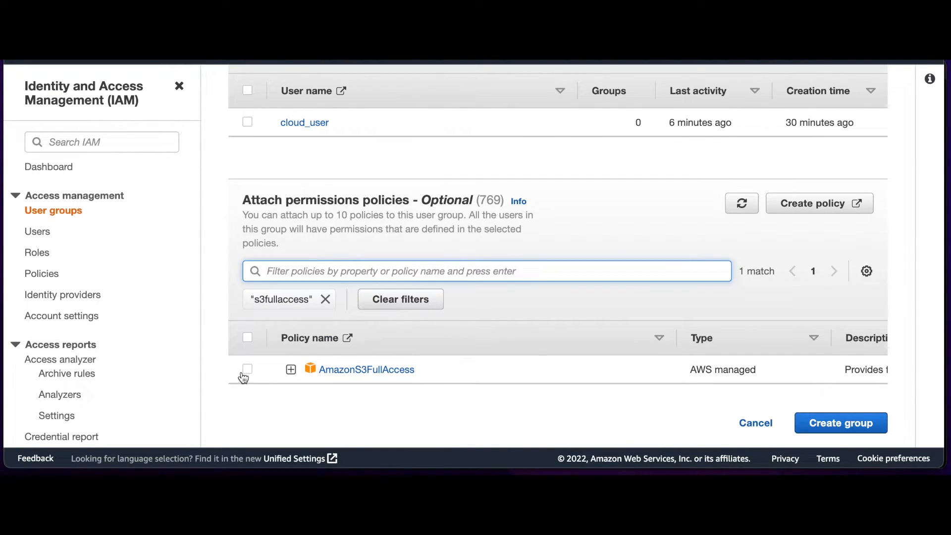
click(247, 369)
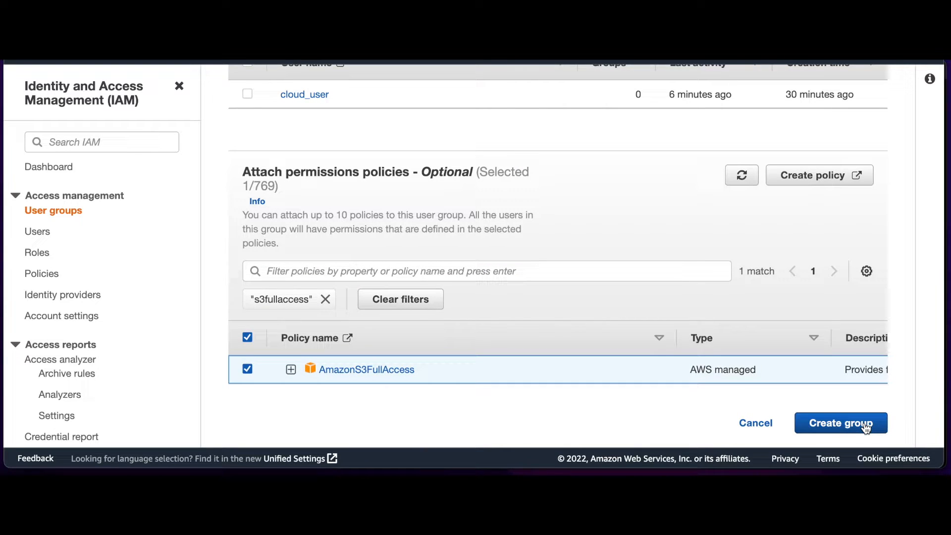
click(842, 423)
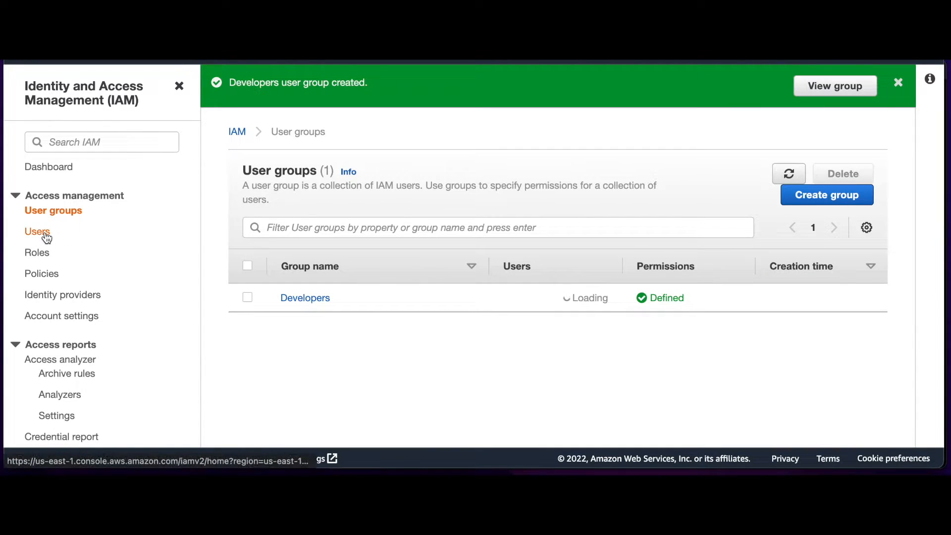
- Add a new IAM user Foo with programmatic access keys from the Users list
click(38, 231)
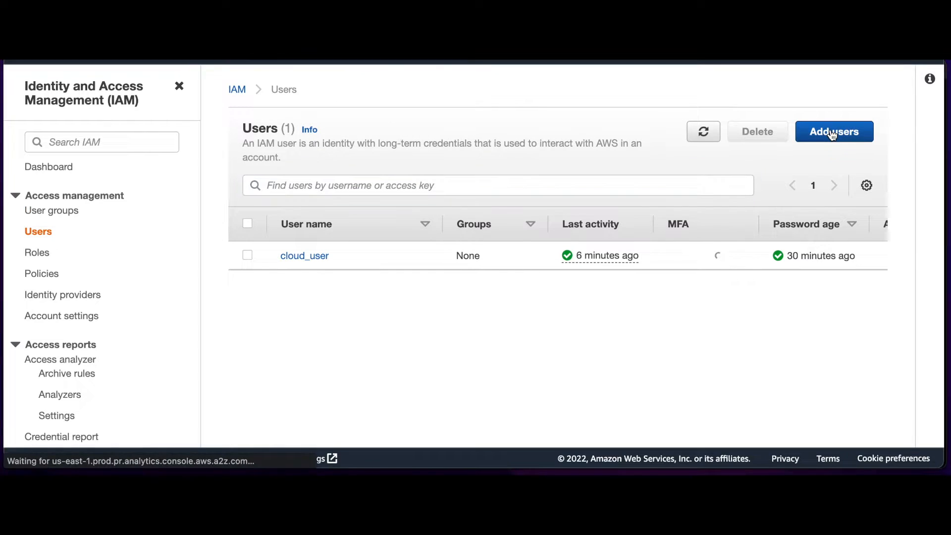
click(834, 132)
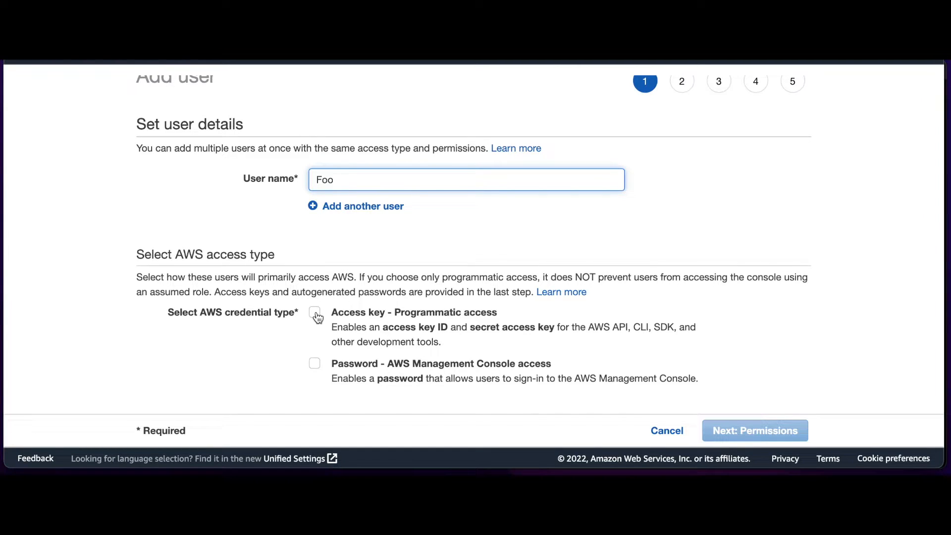
click(755, 432)
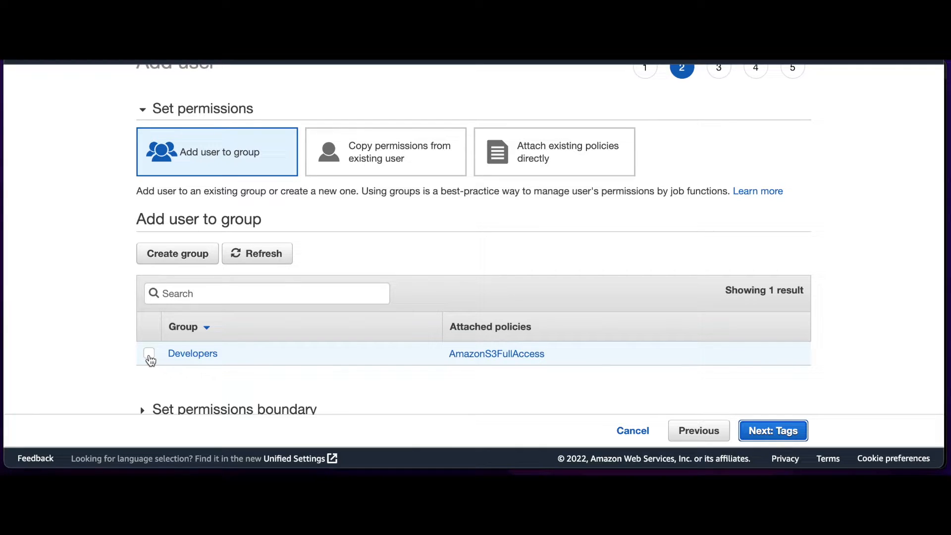
- Assign Foo to the Developers group, pass the tags and review steps, and create the user
click(150, 354)
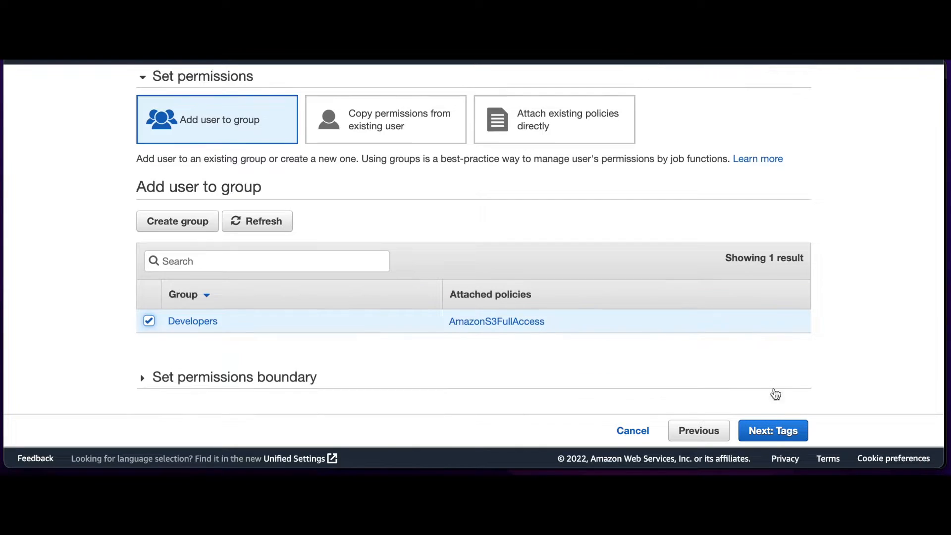
click(773, 431)
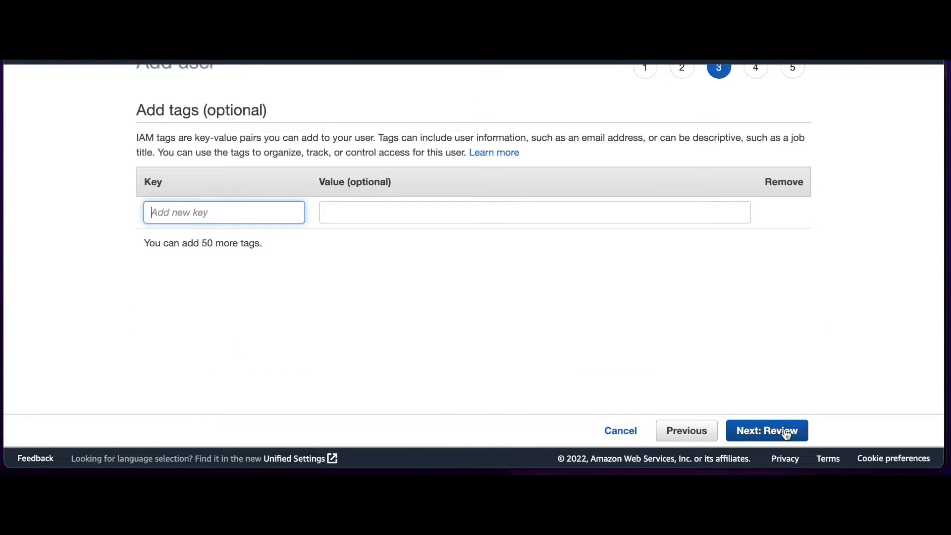
click(766, 430)
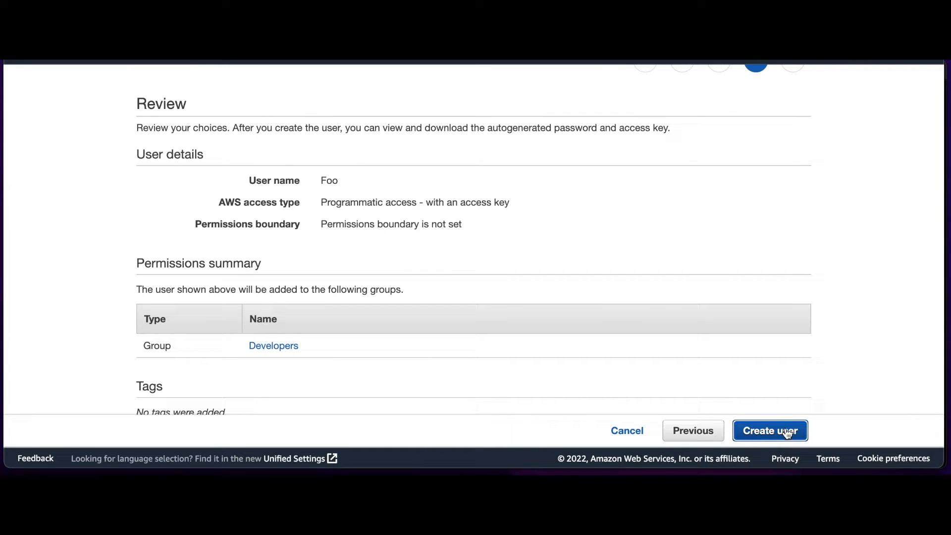
click(770, 431)
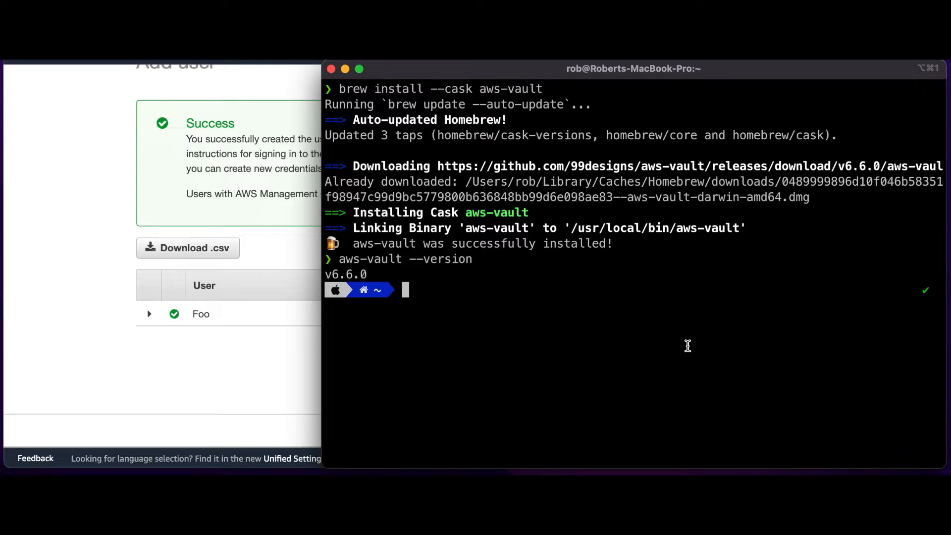
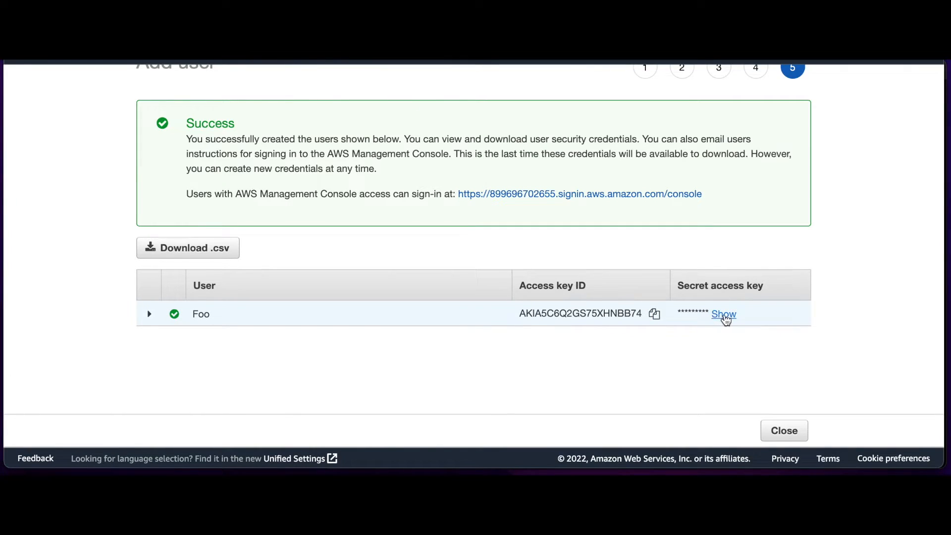
click(723, 315)
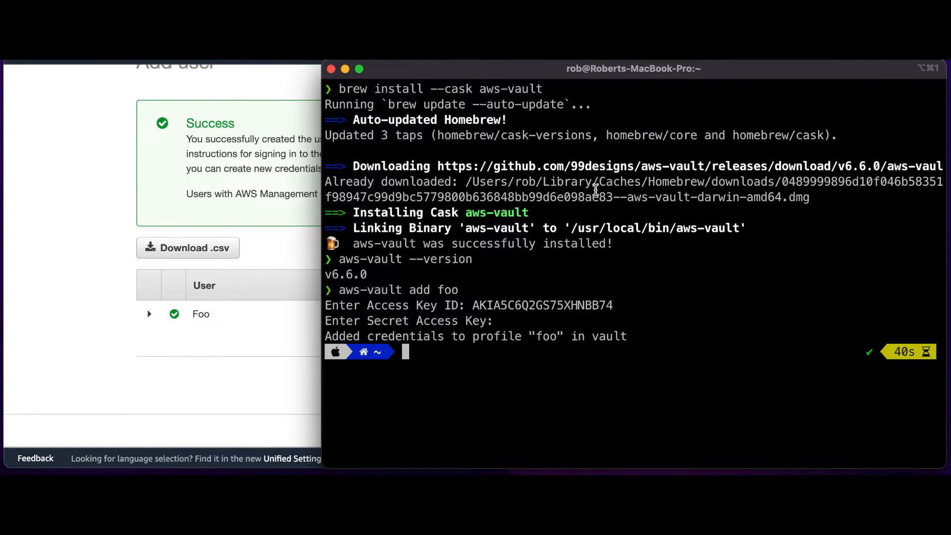
text(aws-vault list)
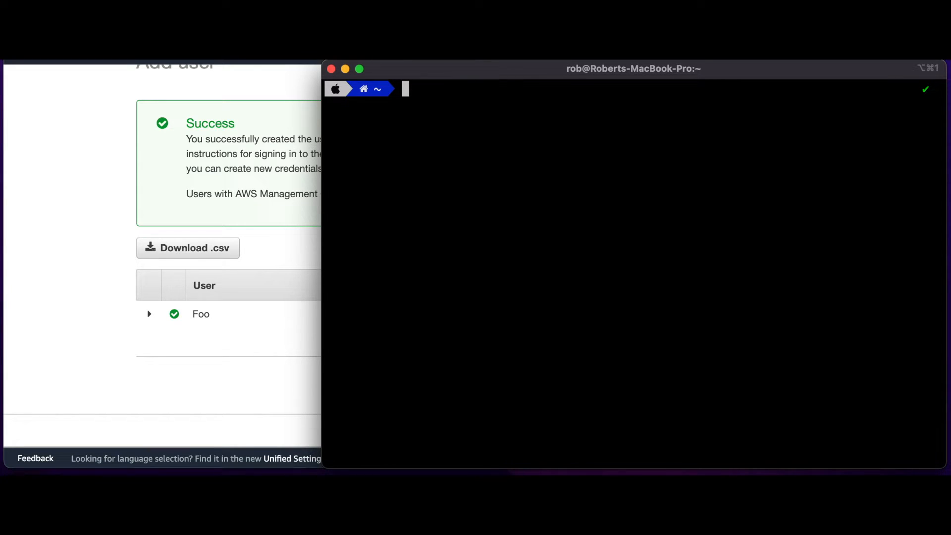
- Run aws --version to confirm aws-cli 2.7.18 is installed
text(aws --version)
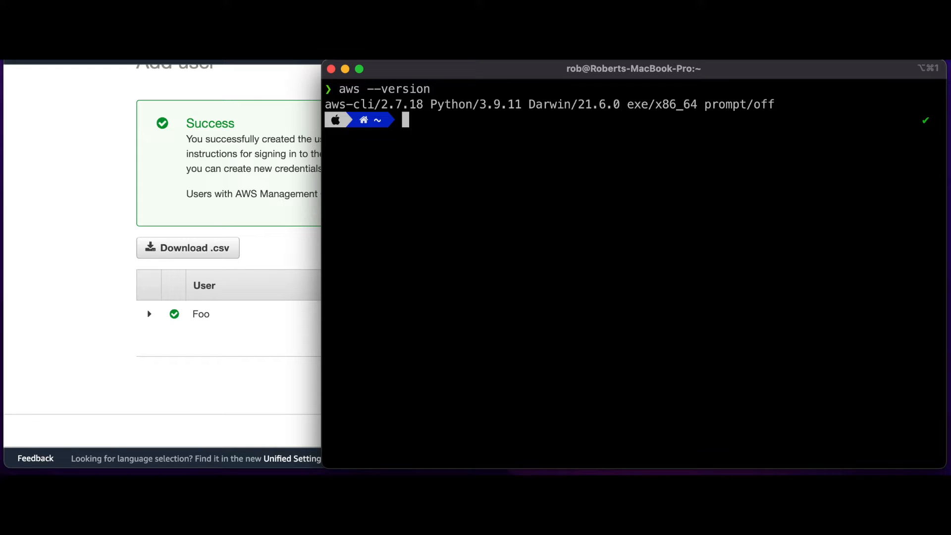
mouse_move(641, 236)
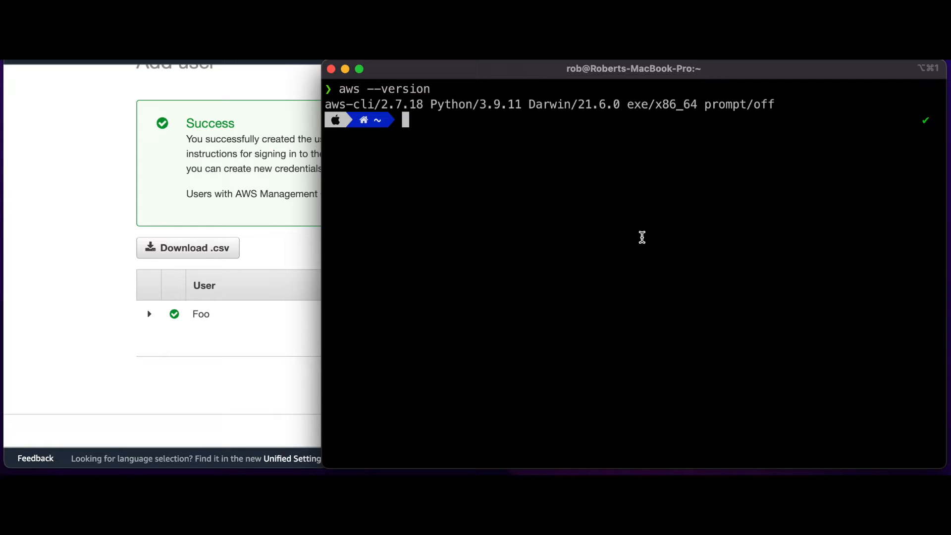
- Run aws configure leaving keys blank and set the default region to us-east-1
text(aws configure)
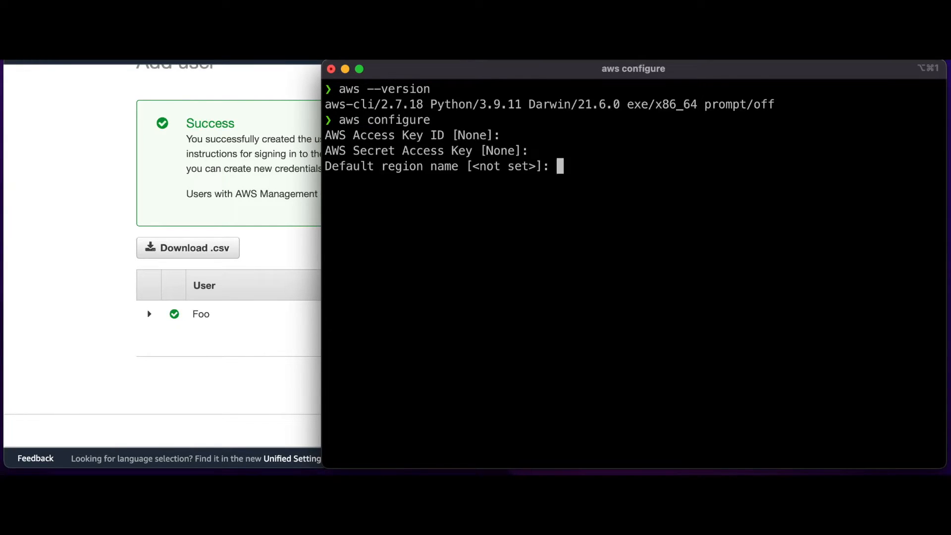
text(us-)
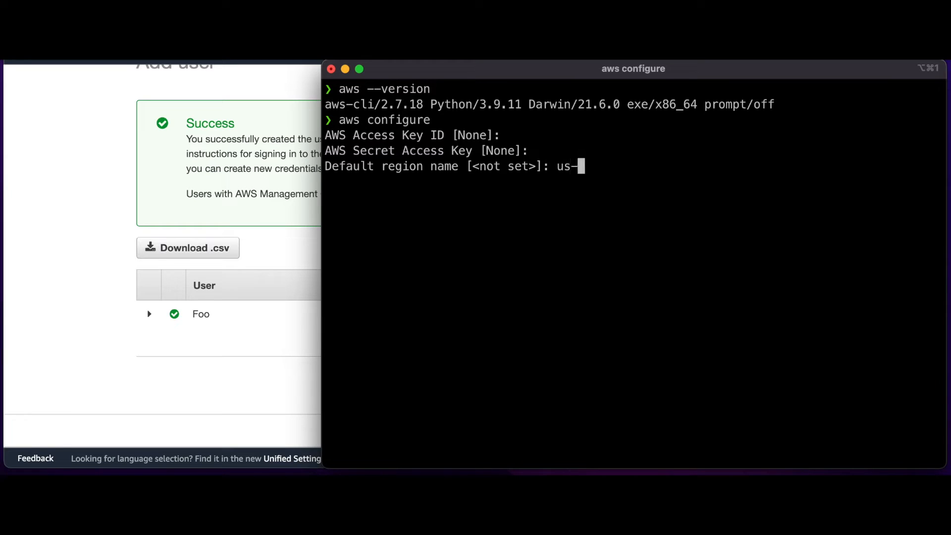
text(east-1)
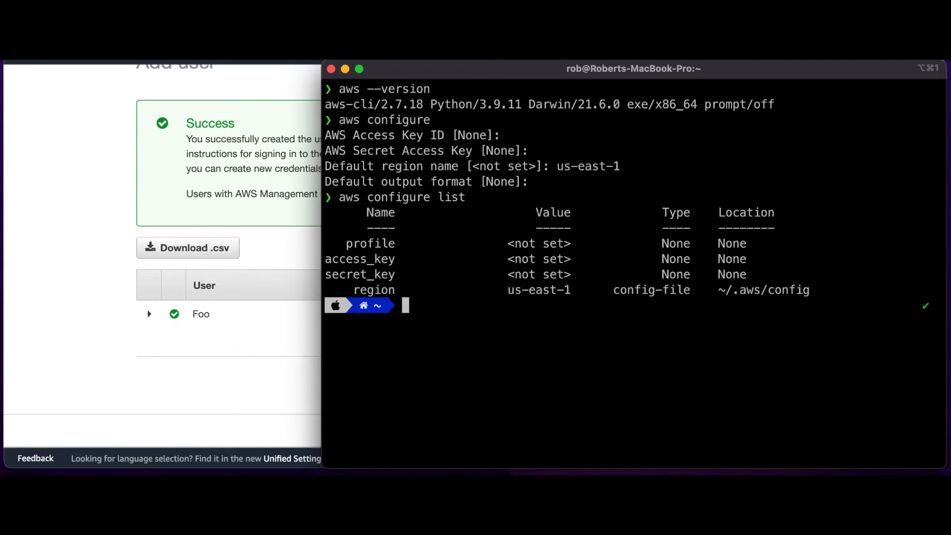
- Run aws-vault exec foo to list S3 buckets, make s3://foo-test-bucket-8-23-22, and list again
text(aws-vault exec foo -- aws s3 ls)
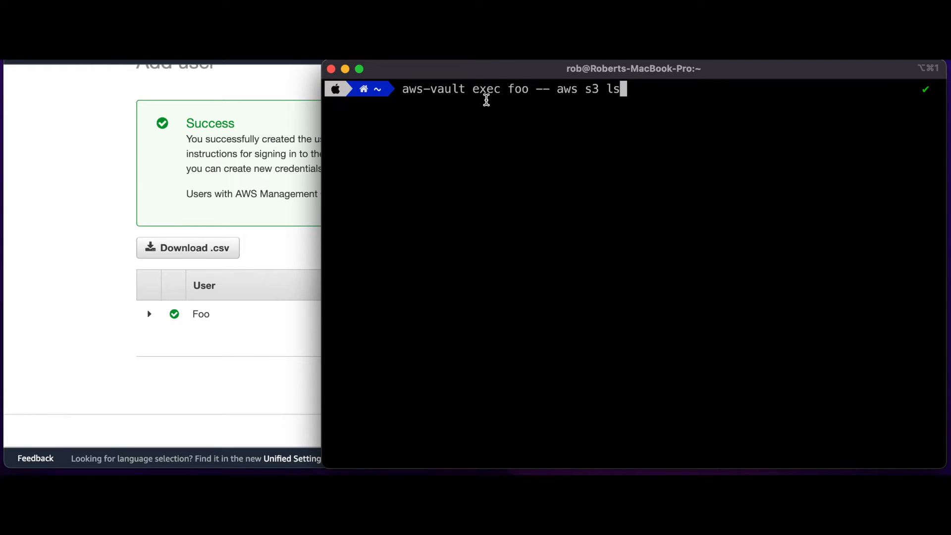
double_click(486, 89)
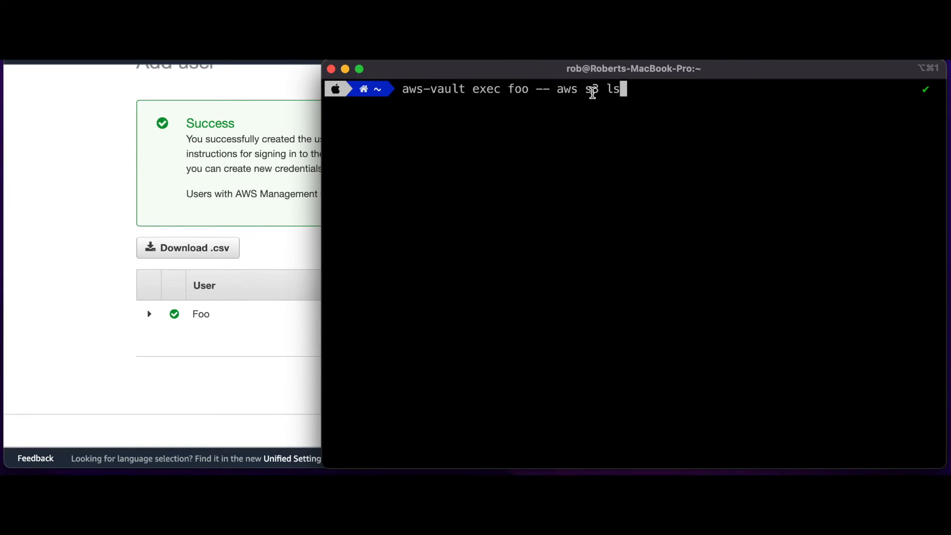
double_click(591, 89)
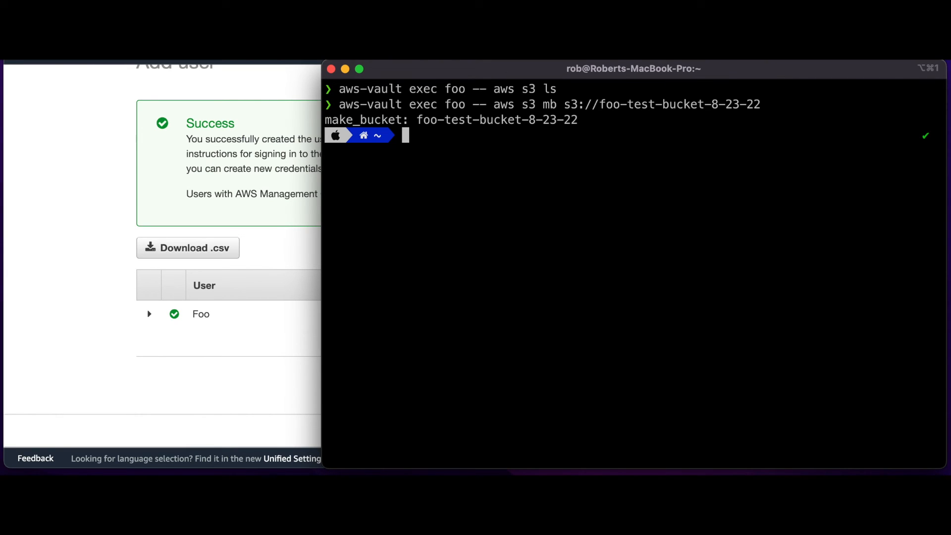
text(aws-vault exec foo -- aws s3 ls)
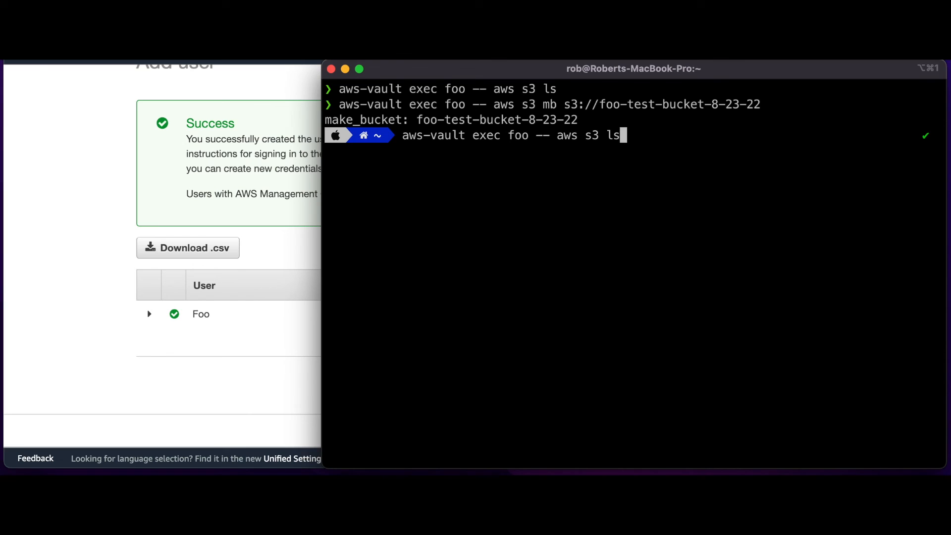